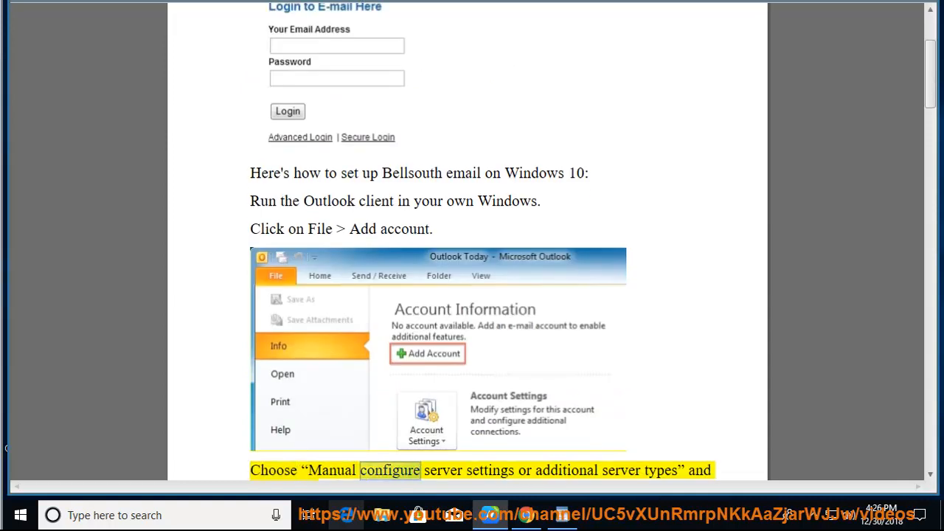
Scroll the PDF down from 'Manual configure' to the outgoing mail server step as Read Aloud continues
{"action": "scroll", "scroll_direction": "down", "scroll_amount": 3}
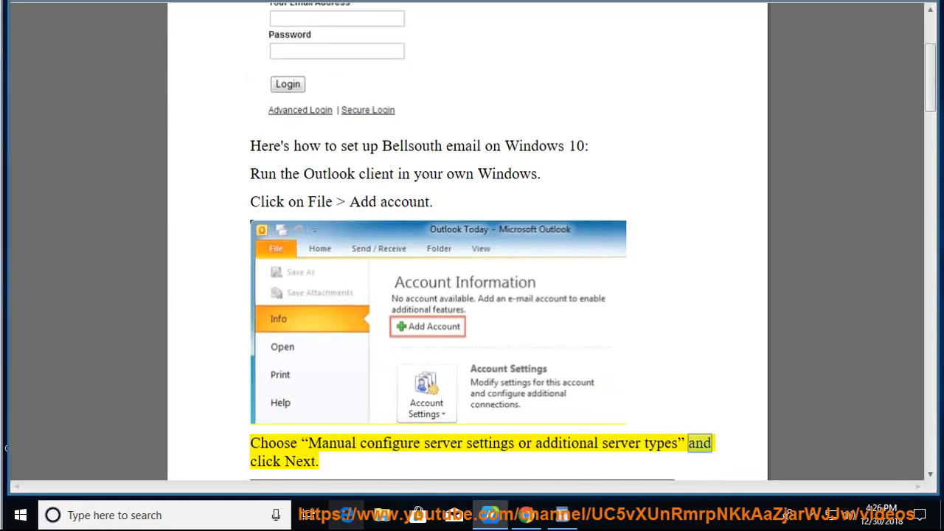
{"action": "scroll", "scroll_direction": "down", "scroll_amount": 3}
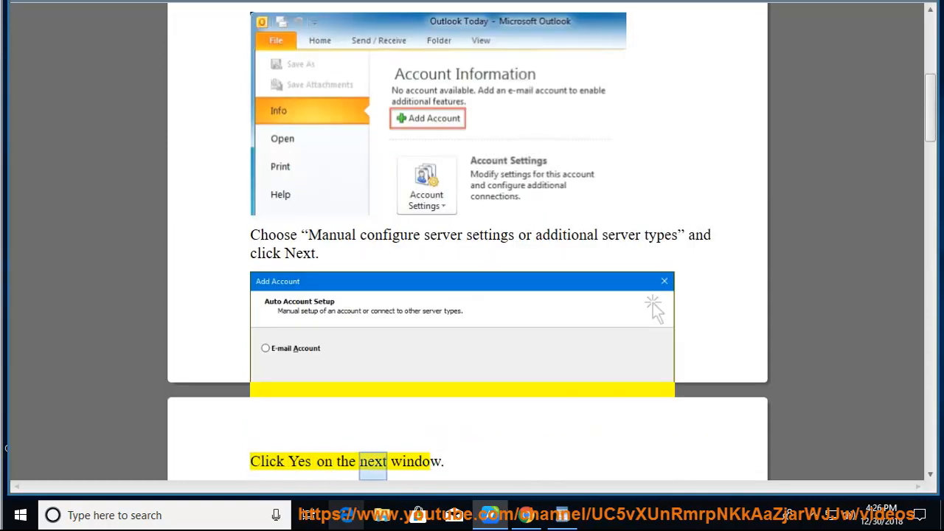
{"action": "scroll", "scroll_direction": "down", "scroll_amount": 3}
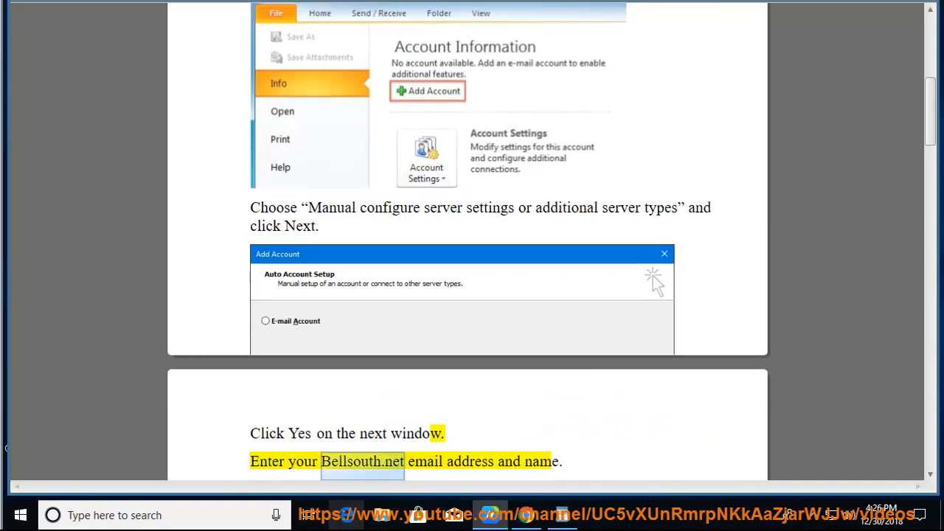
{"action": "scroll", "scroll_direction": "down", "scroll_amount": 3}
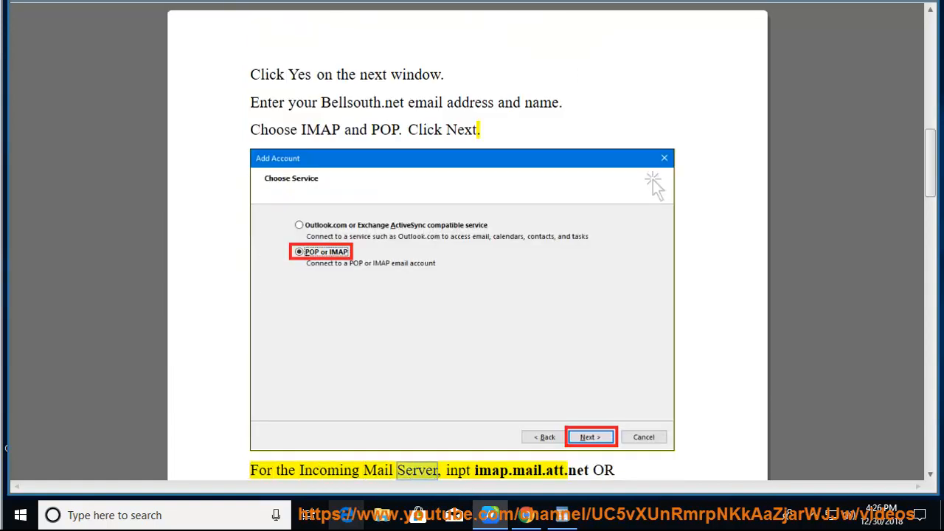
{"action": "double_click", "coordinate": [532, 470]}
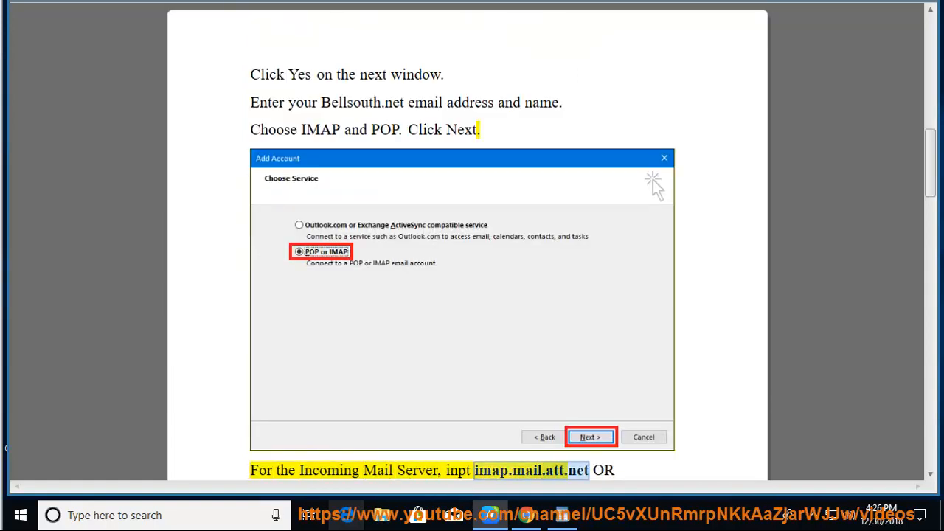
{"action": "scroll", "scroll_direction": "down", "scroll_amount": 3}
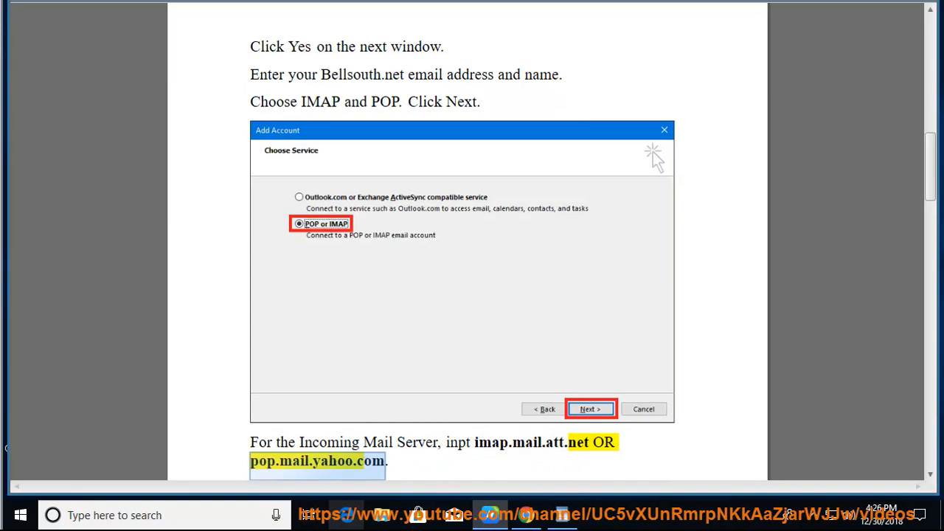
{"action": "scroll", "scroll_direction": "down", "scroll_amount": 3}
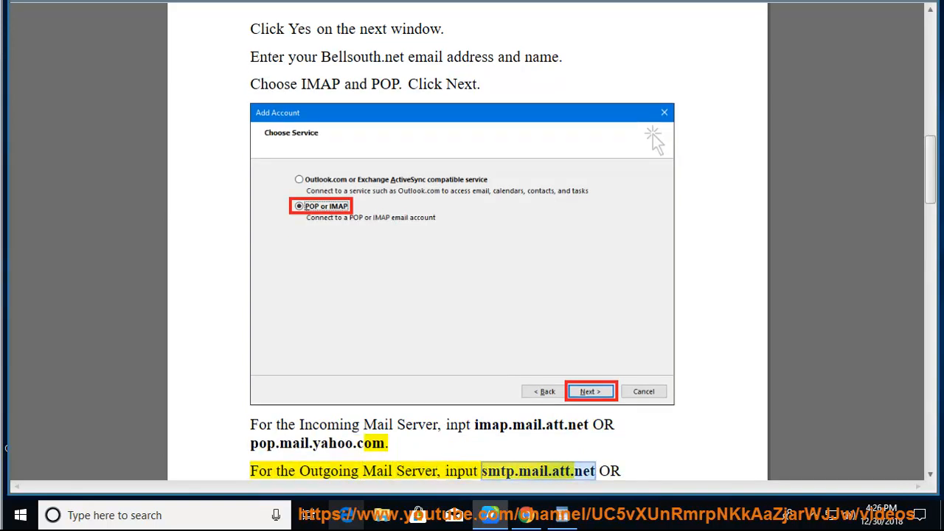
{"action": "scroll", "scroll_direction": "down", "scroll_amount": 3}
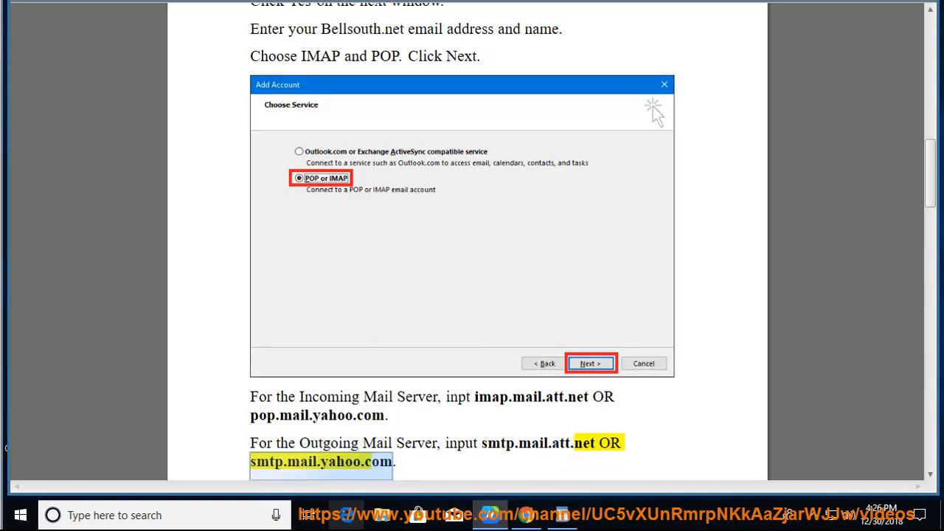
{"action": "scroll", "scroll_direction": "down", "scroll_amount": 3}
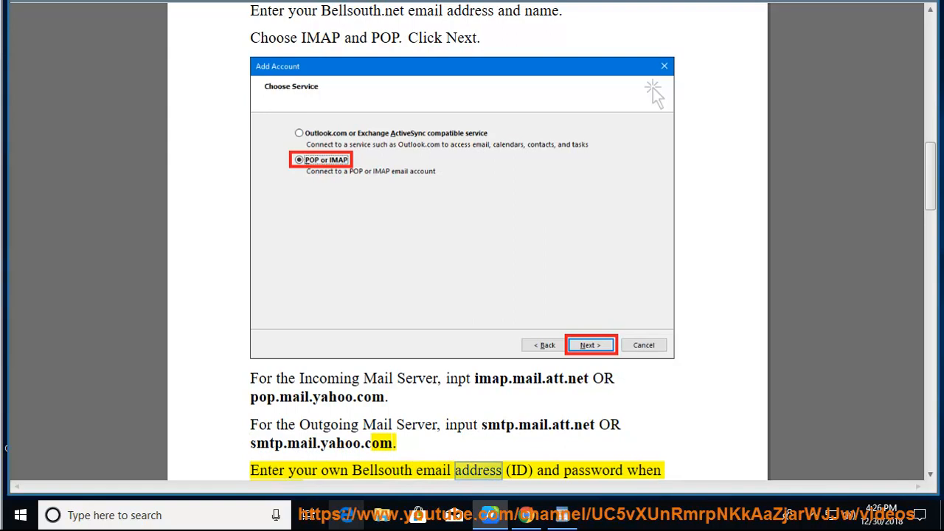
Scroll past the Internet E-mail Settings screenshot to the port 995/465 instructions while it reads
{"action": "scroll", "scroll_direction": "down", "scroll_amount": 3}
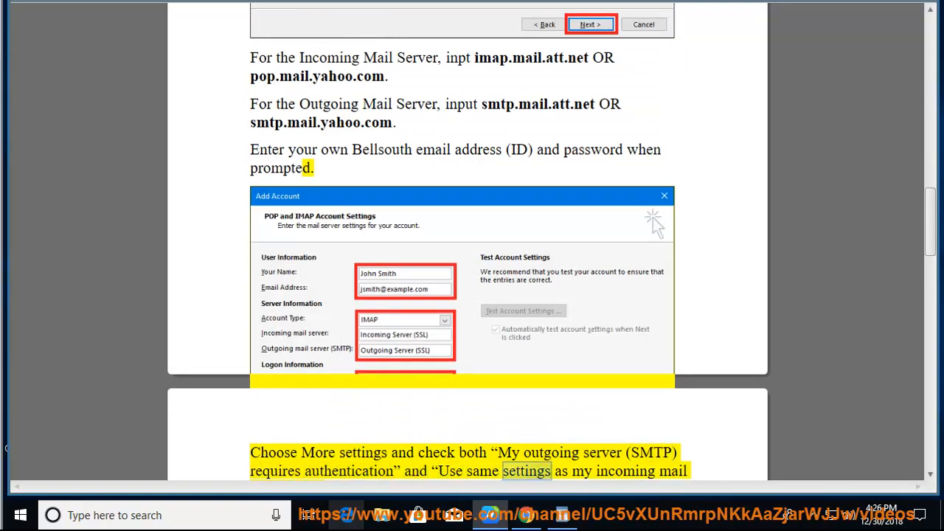
{"action": "scroll", "scroll_direction": "down", "scroll_amount": 3}
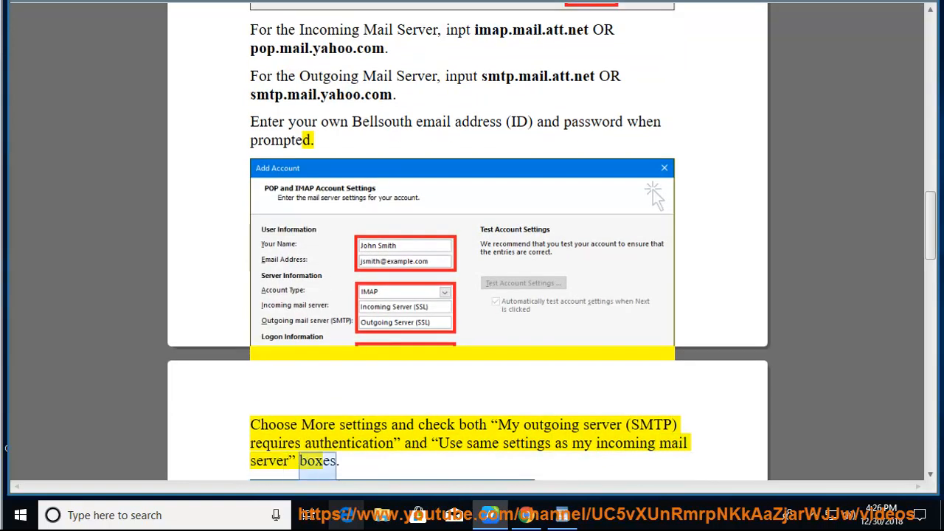
{"action": "scroll", "scroll_direction": "down", "scroll_amount": 3}
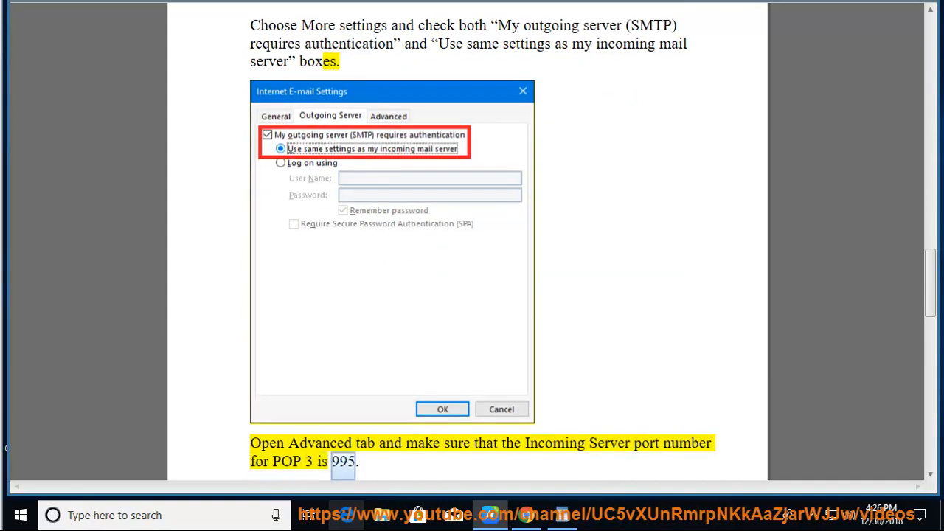
{"action": "scroll", "scroll_direction": "down", "scroll_amount": 3}
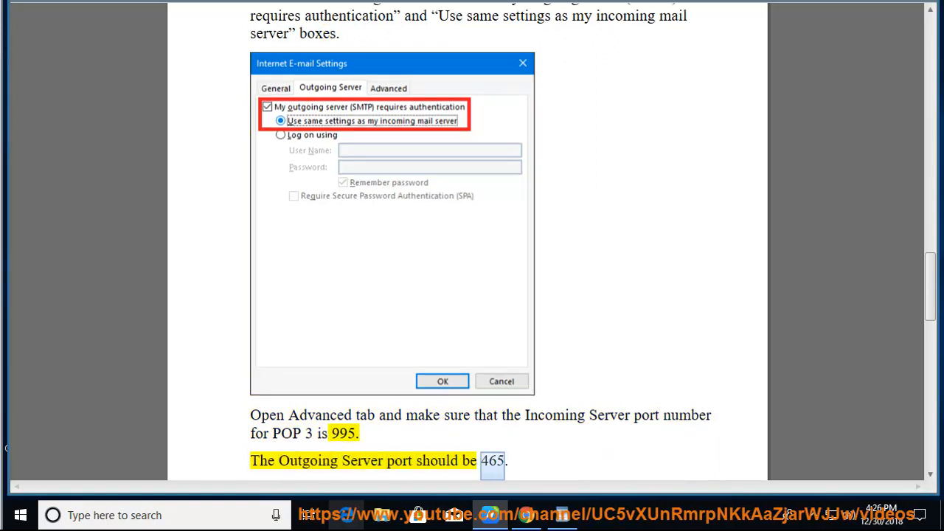
{"action": "scroll", "scroll_direction": "down", "scroll_amount": 3}
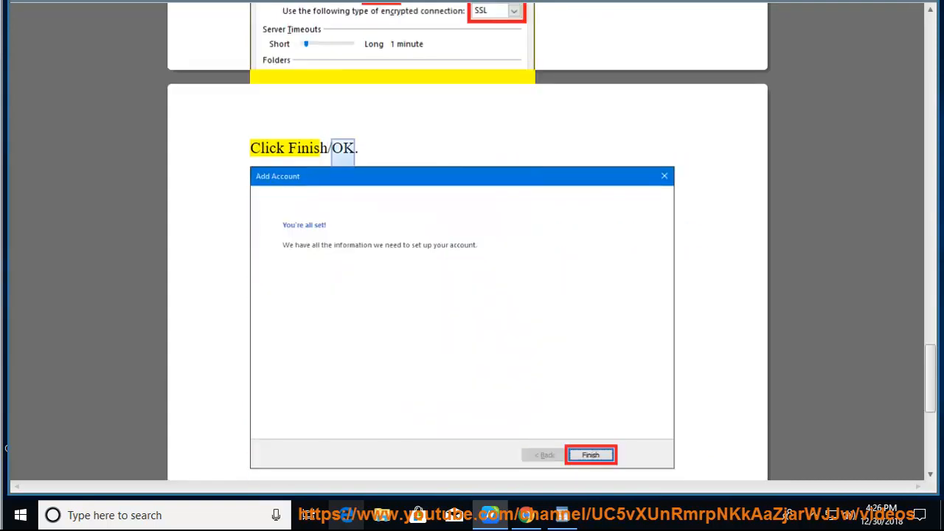
Scroll to the PDF's end through 'Click Finish/OK' and the closing bit.ly link
{"action": "scroll", "scroll_direction": "down", "scroll_amount": 3}
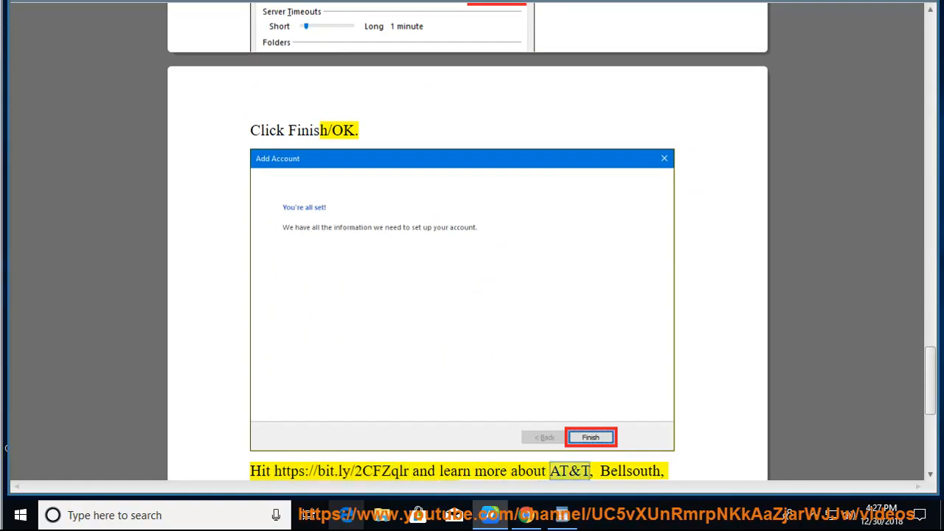
{"action": "scroll", "scroll_direction": "down", "scroll_amount": 3}
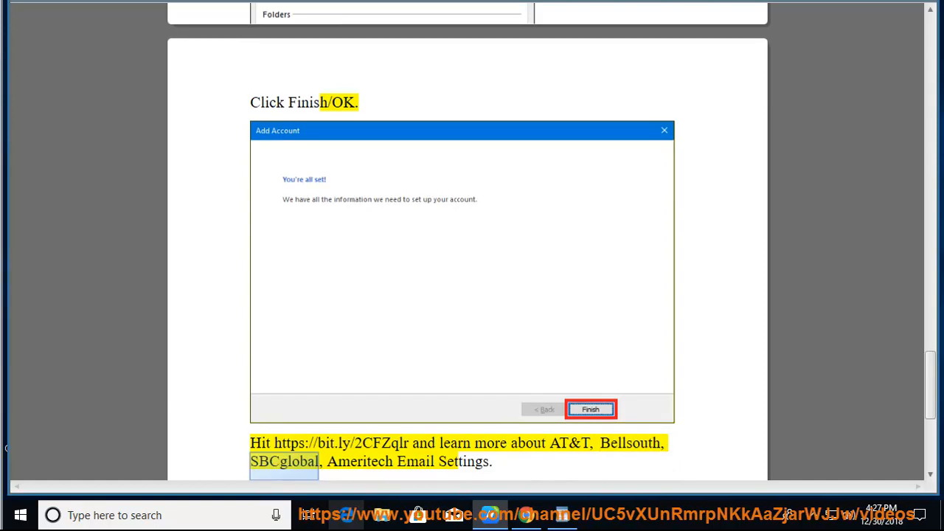